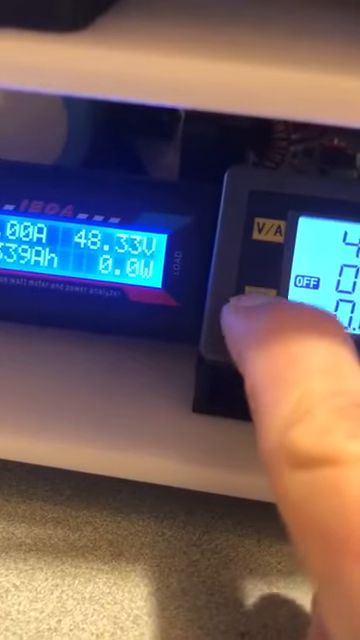
{"action": "left_click", "coordinate": [250, 310]}
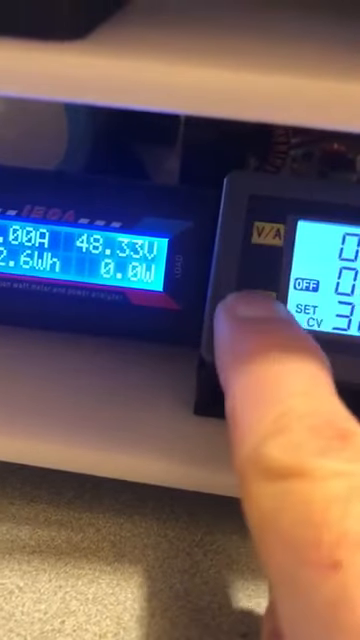